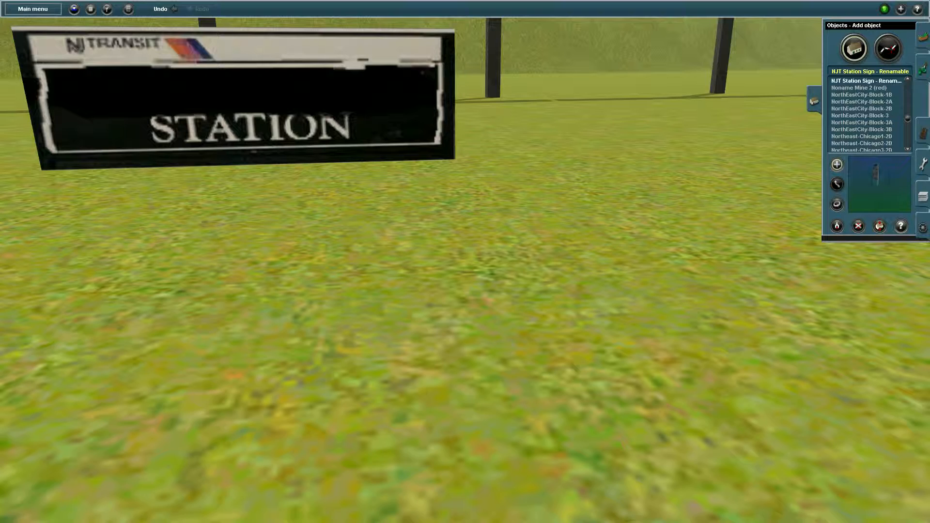
Step: Set the route's lighting clock to night in Edit Environment, darkening the STATION sign
left_click(861, 81)
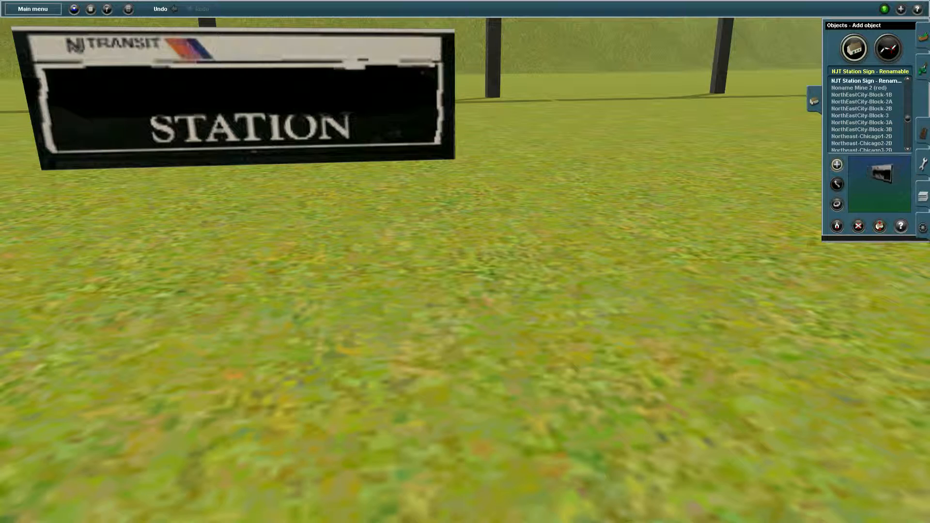
left_click(32, 9)
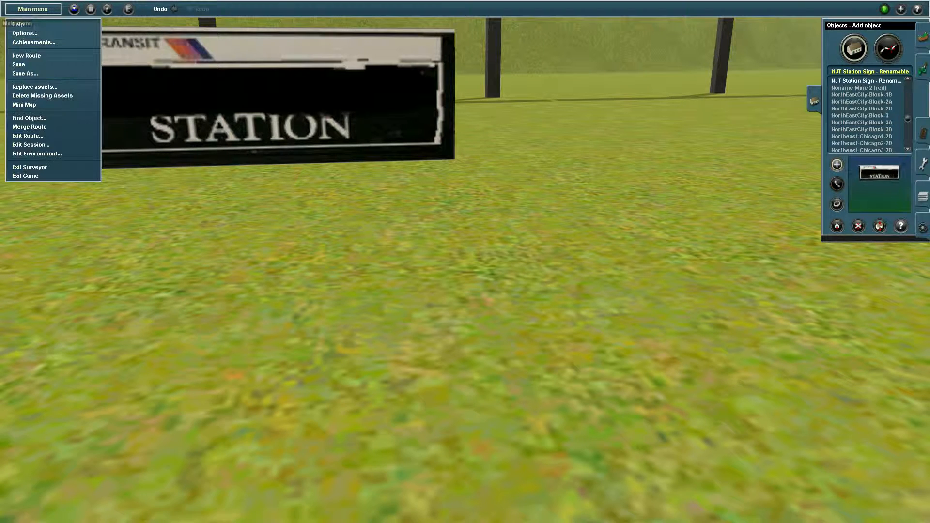
left_click(36, 155)
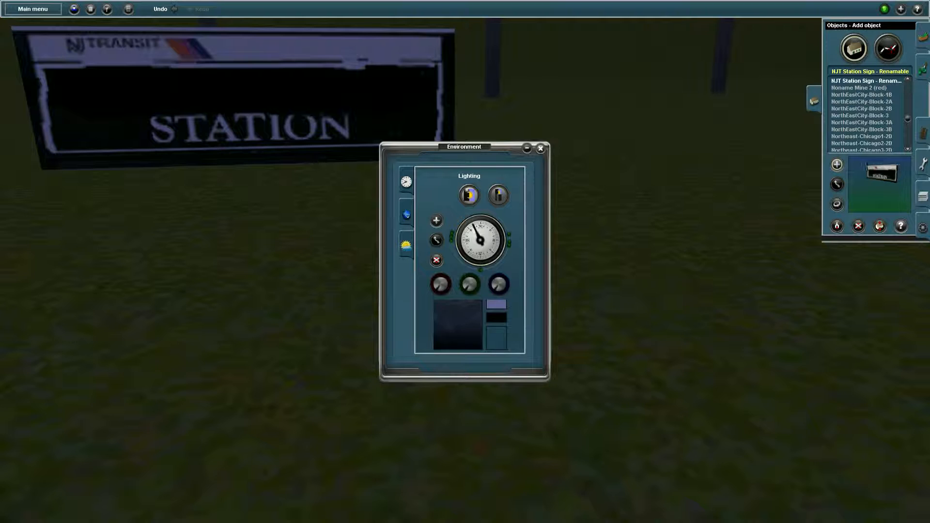
left_click(540, 148)
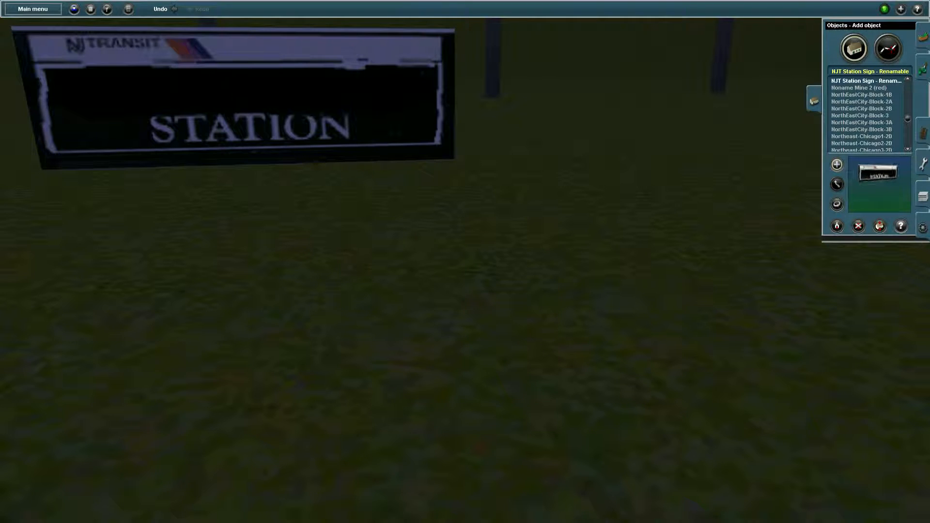